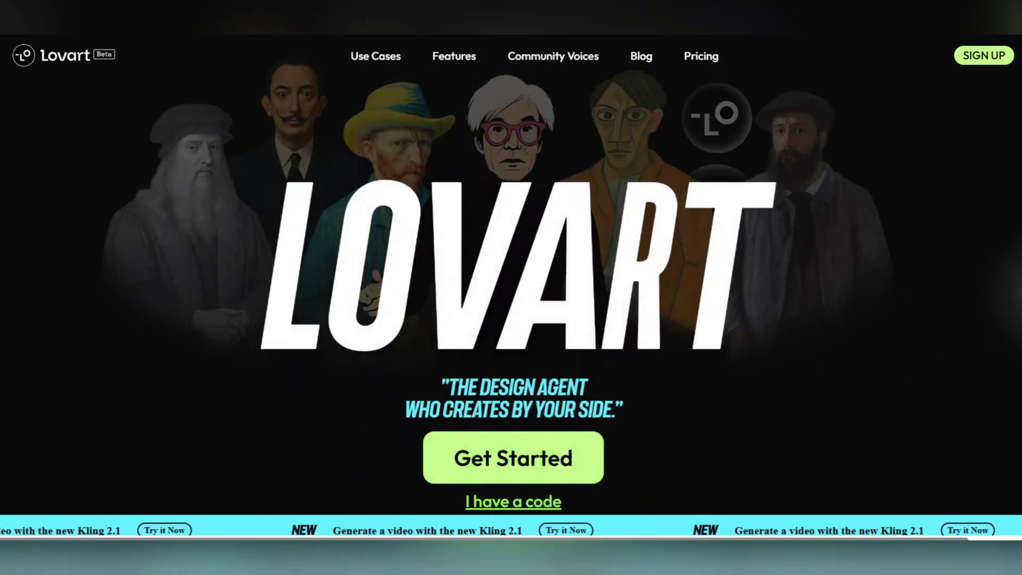
Step: Browse the landing page use cases, then get started and sign in with a Google account
scroll("down", 3)
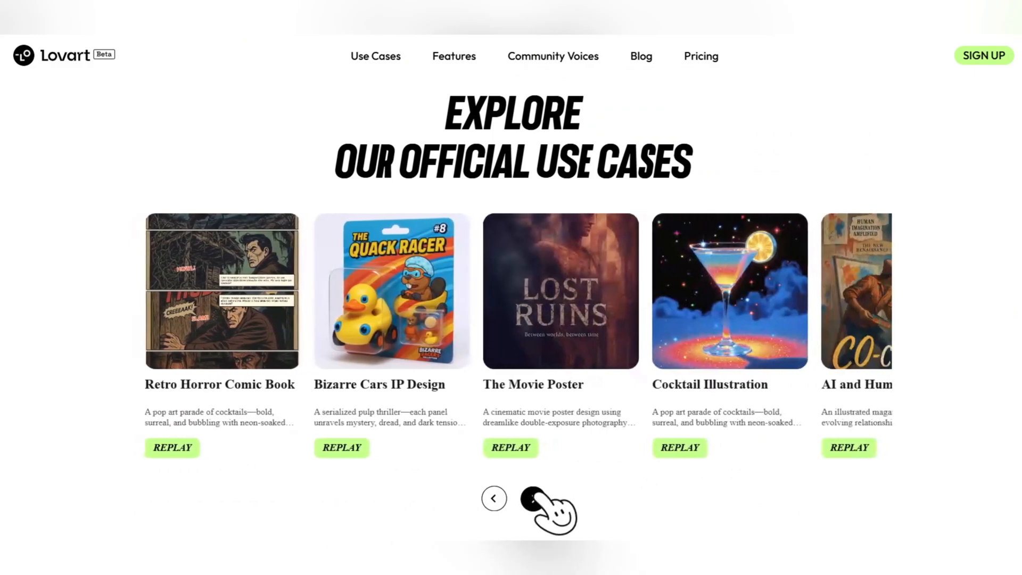
left_click(533, 498)
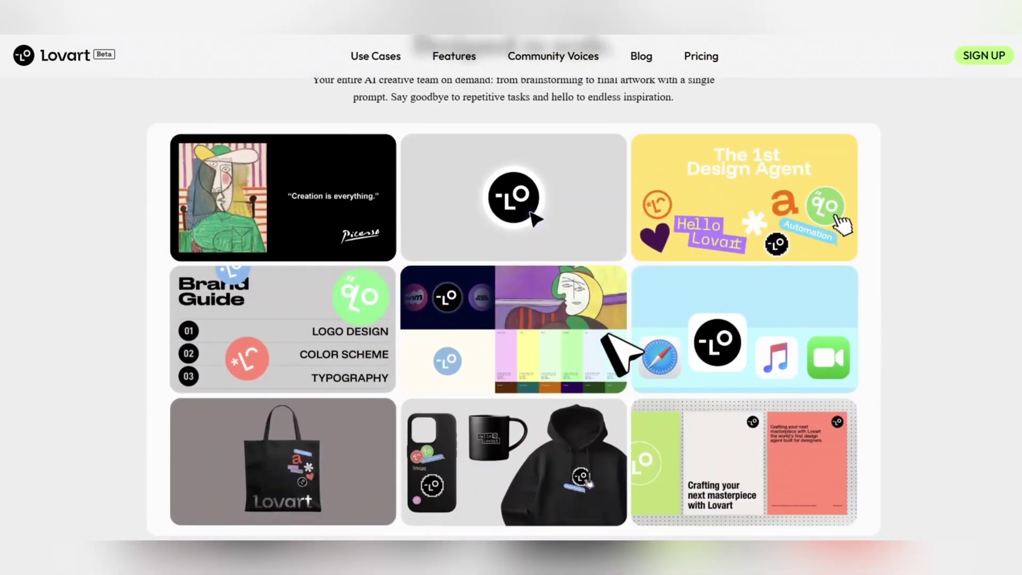
scroll("down", 3)
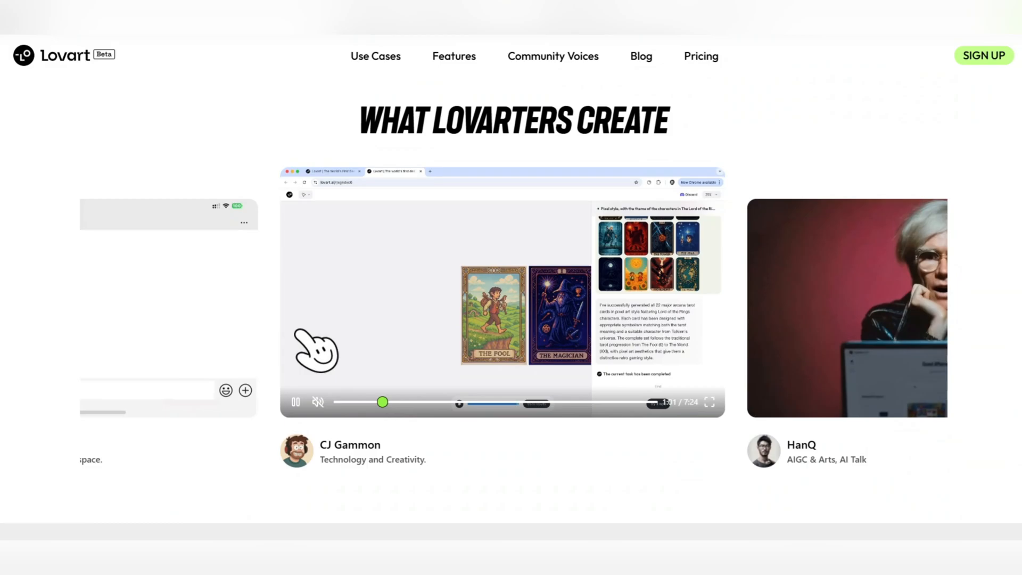
scroll("down", 3)
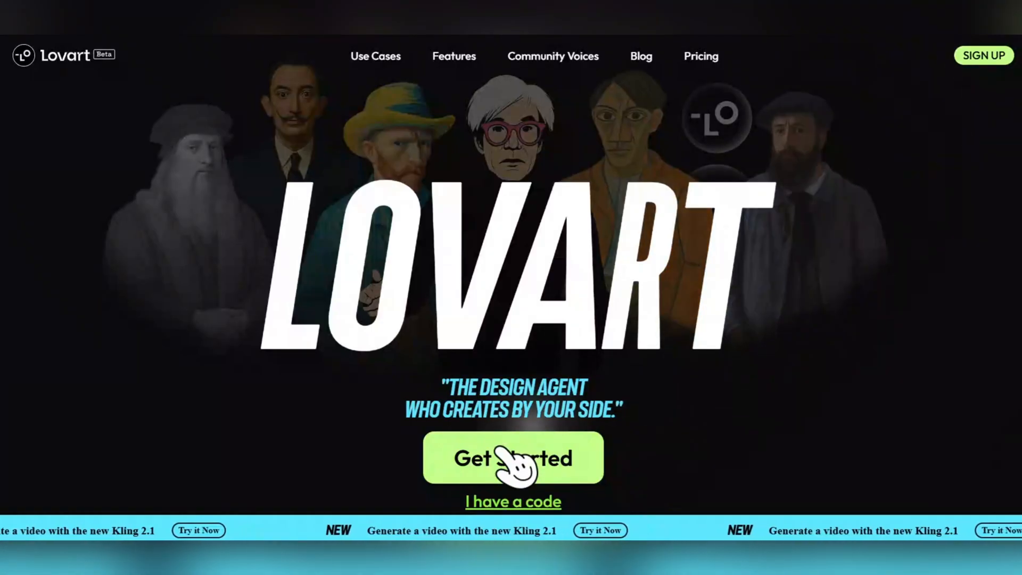
left_click(514, 458)
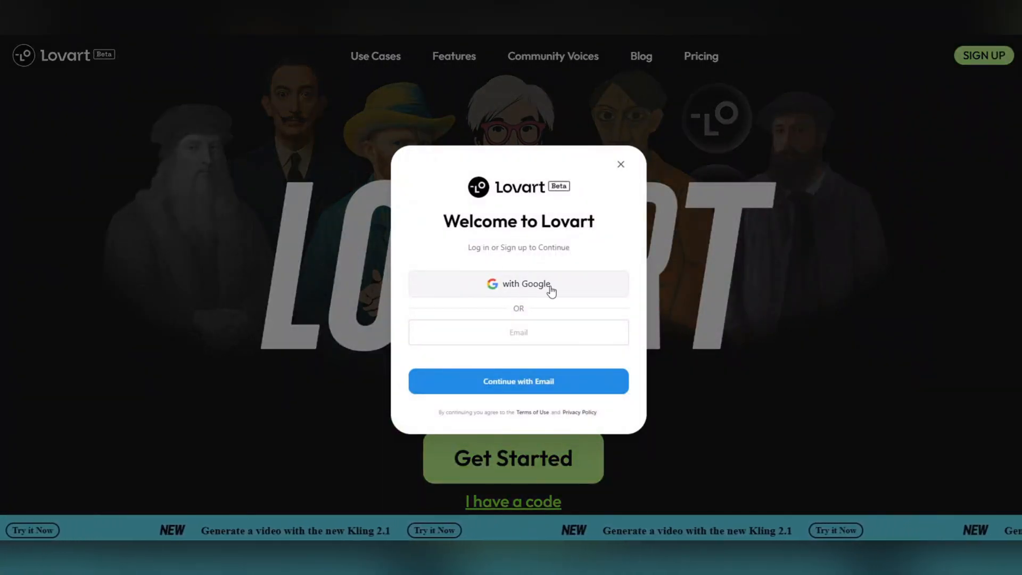
left_click(518, 284)
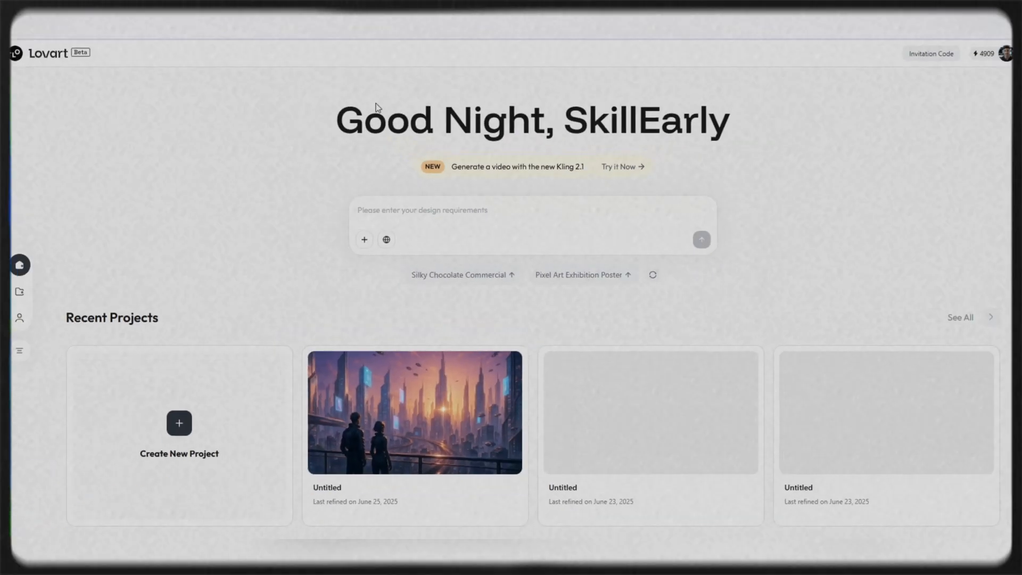
mouse_move(21, 265)
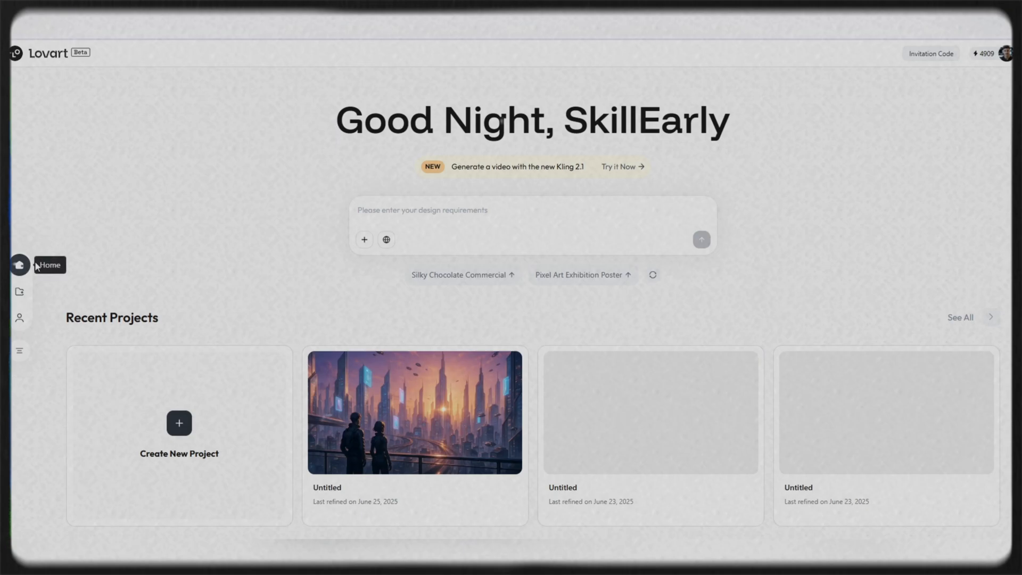
scroll("down", 3)
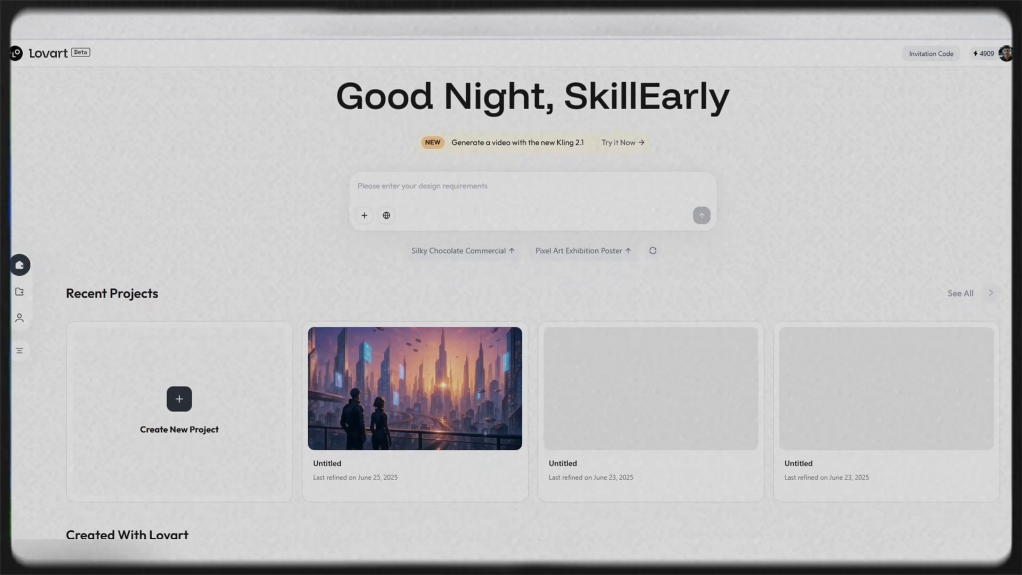
scroll("down", 3)
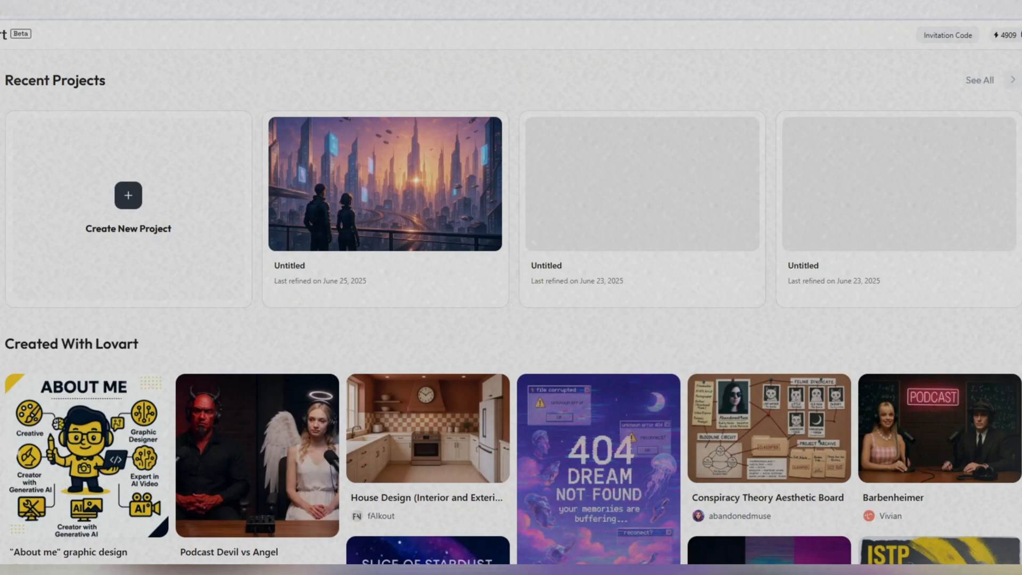
scroll("down", 3)
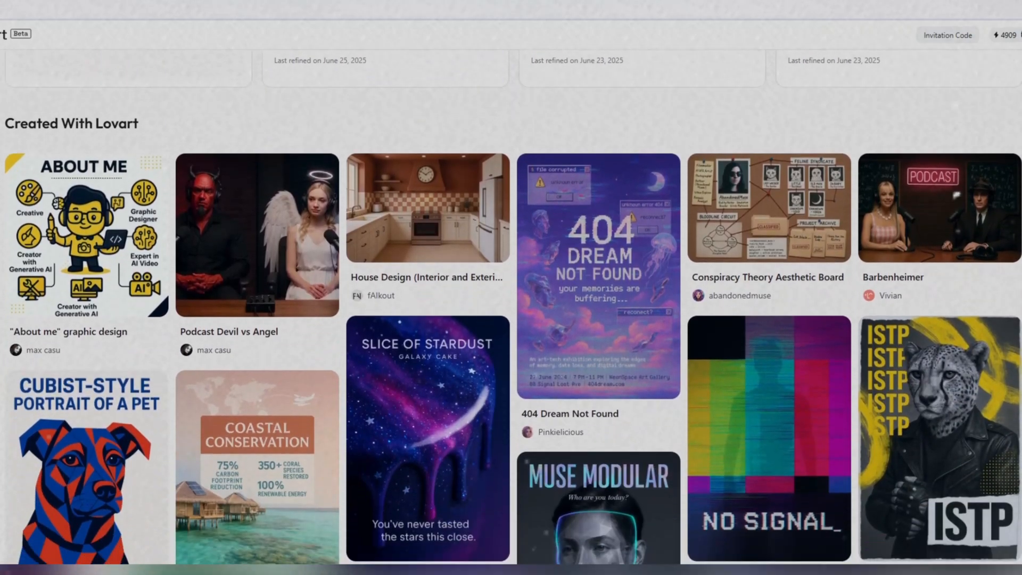
scroll("down", 3)
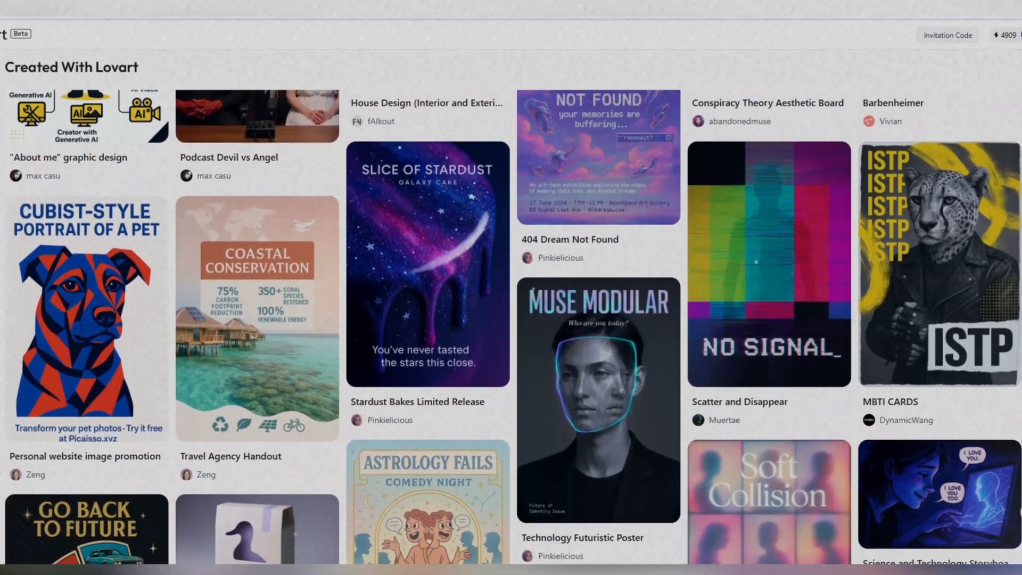
scroll("down", 3)
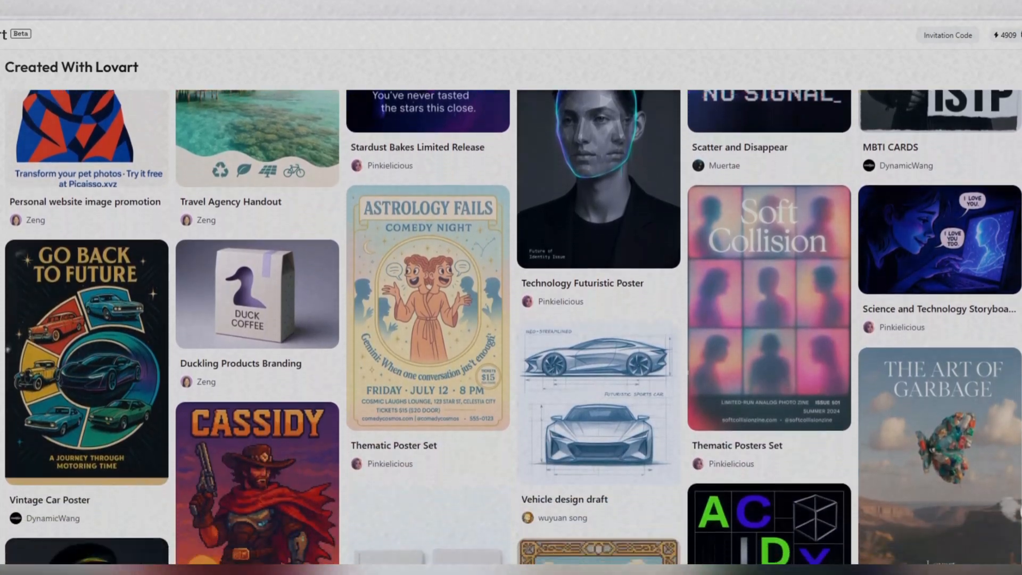
scroll("down", 3)
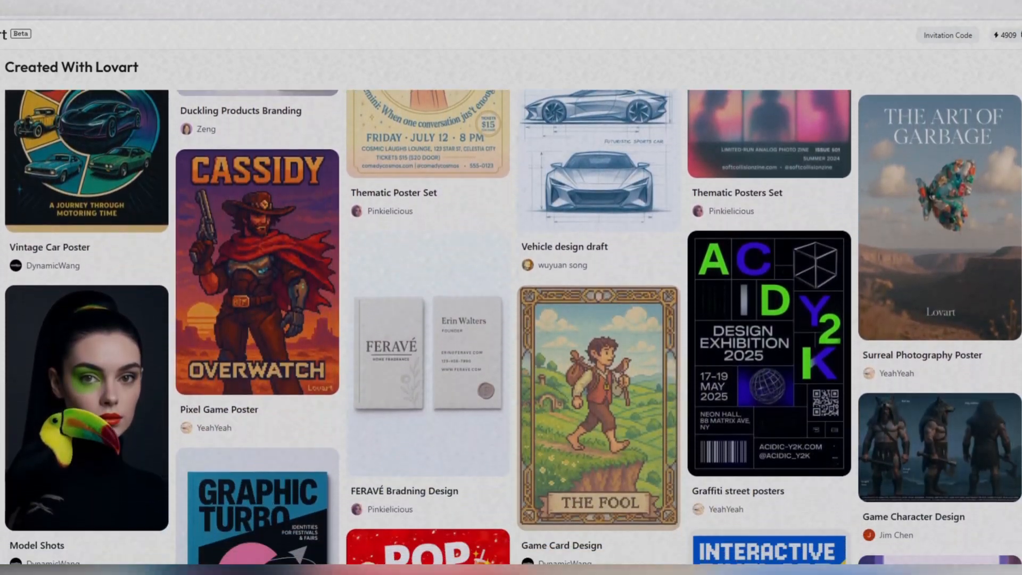
scroll("down", 3)
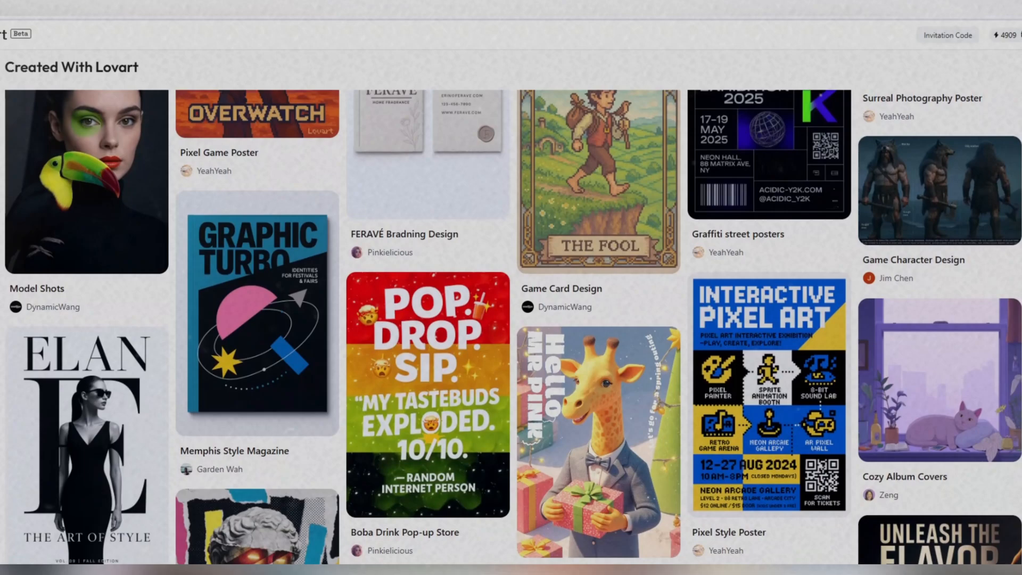
scroll("down", 3)
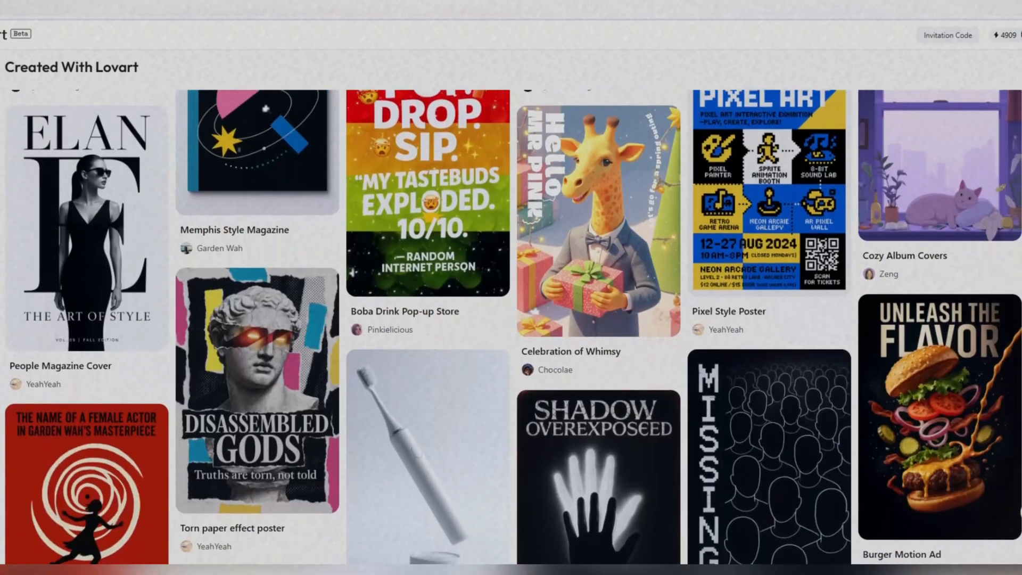
scroll("down", 3)
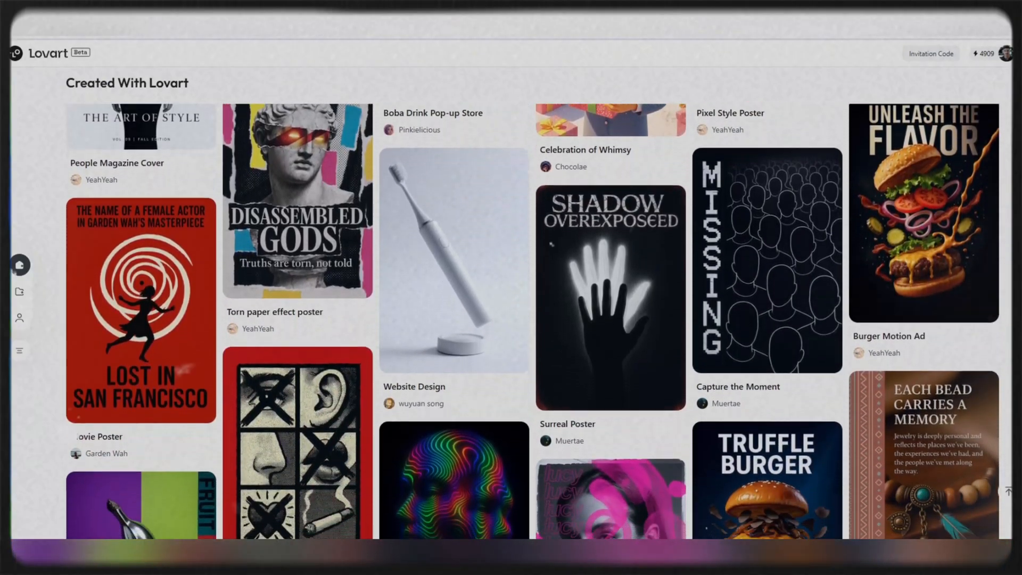
scroll("down", 3)
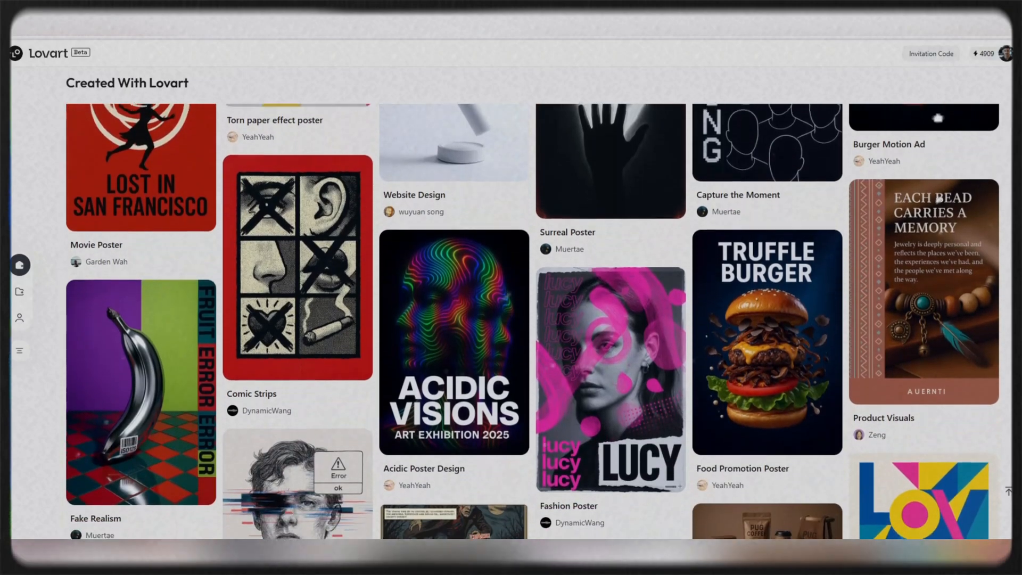
scroll("down", 3)
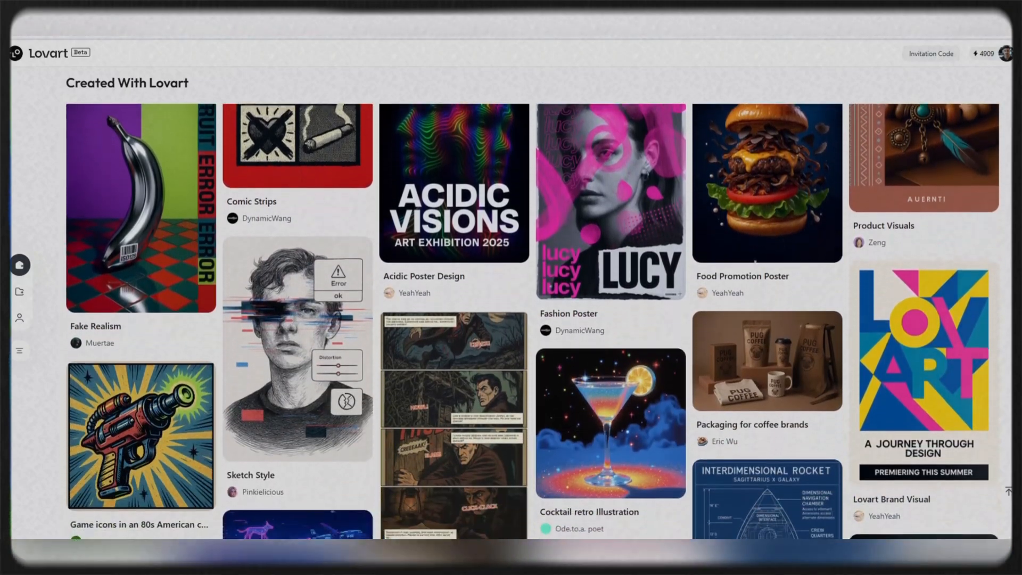
scroll("down", 3)
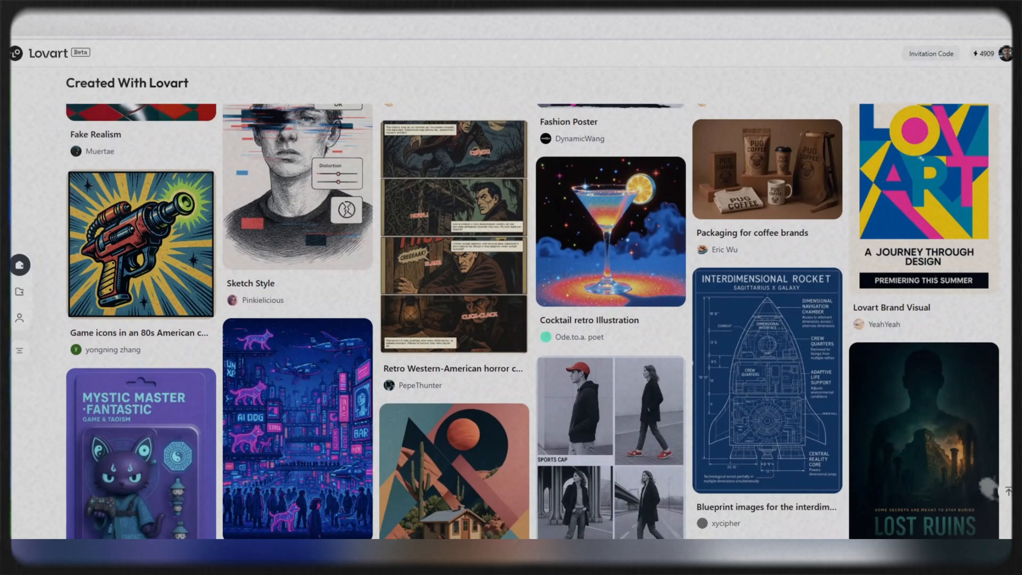
scroll("down", 3)
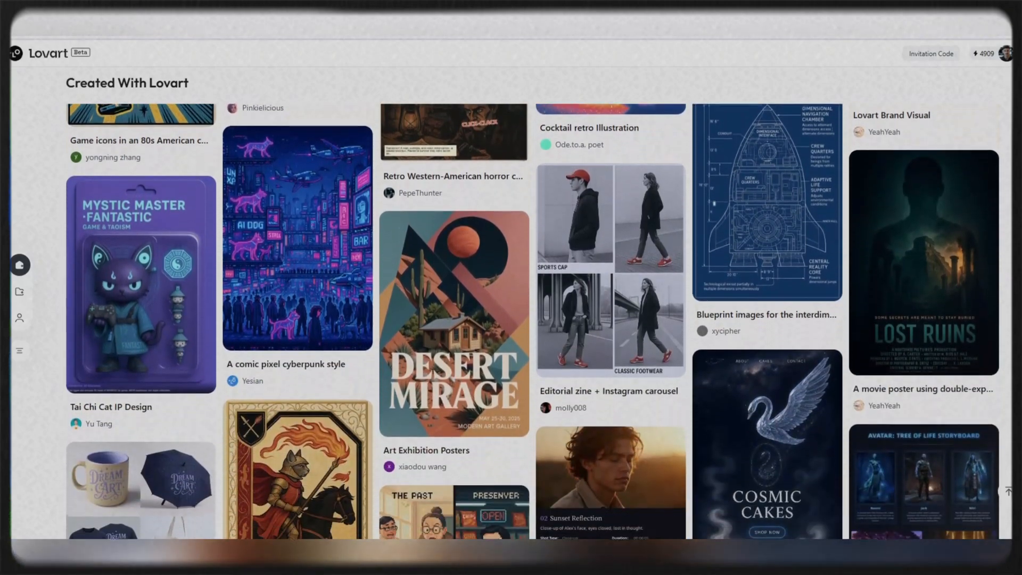
scroll("down", 3)
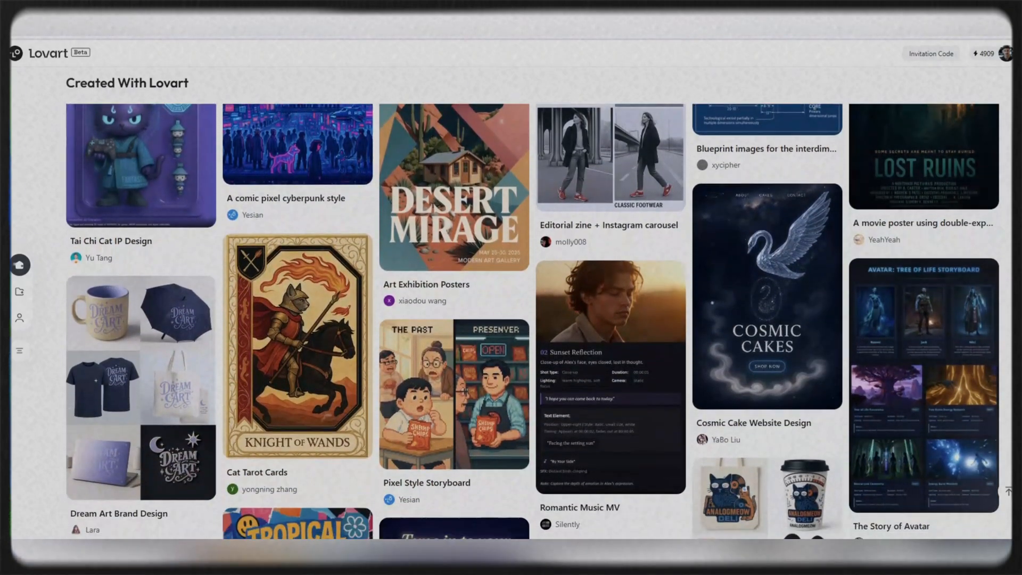
scroll("down", 3)
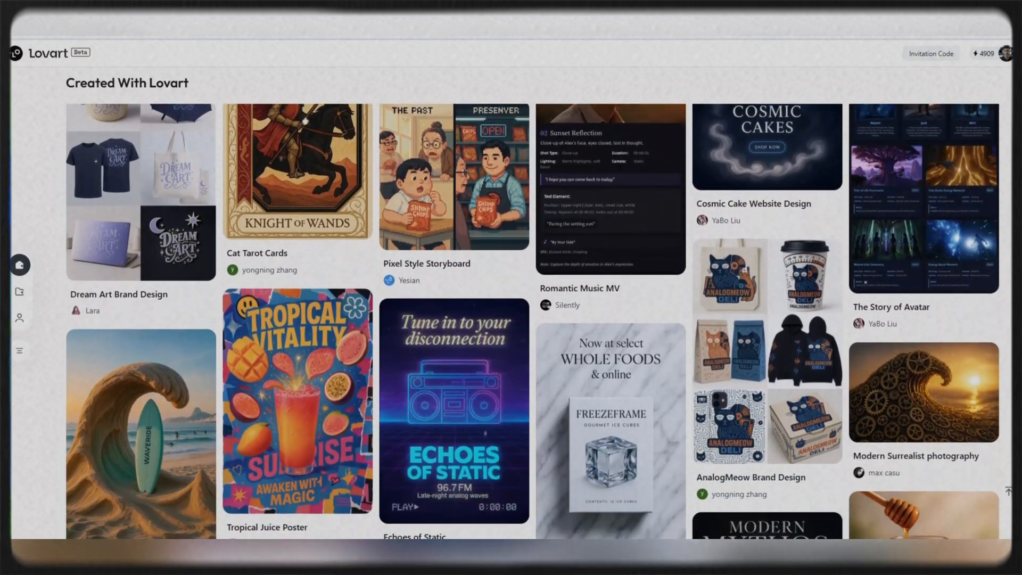
scroll("down", 3)
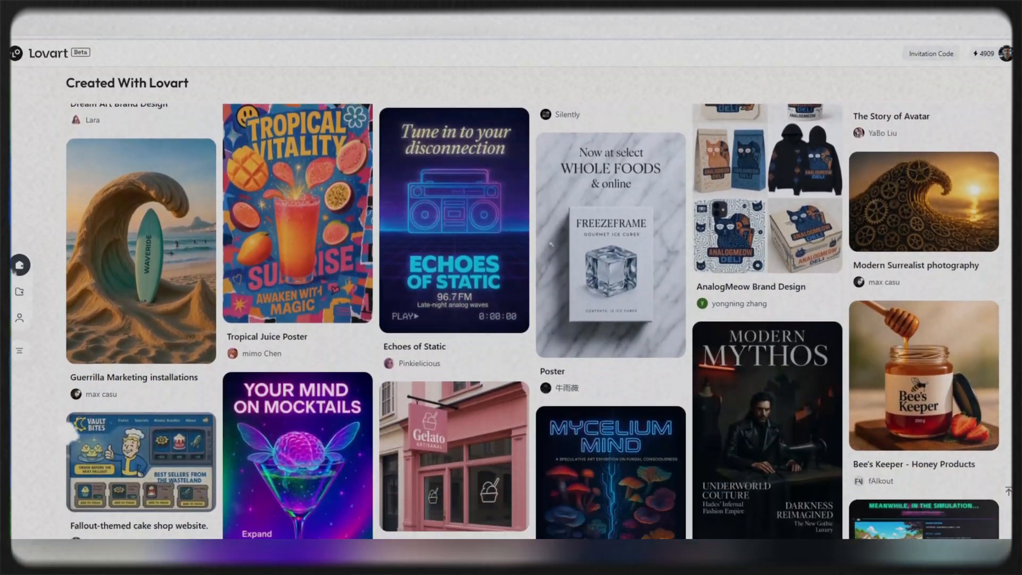
scroll("down", 3)
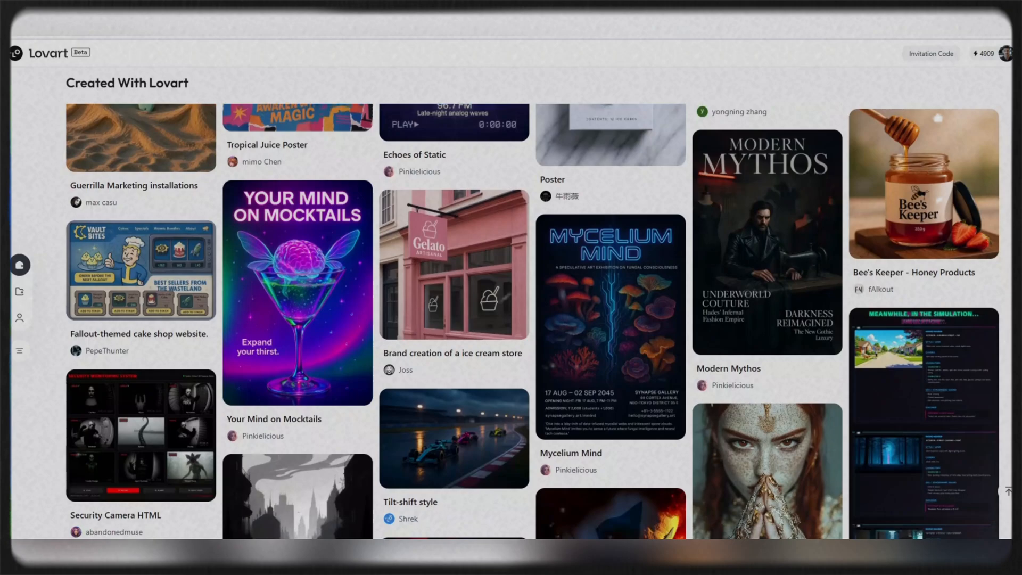
scroll("down", 3)
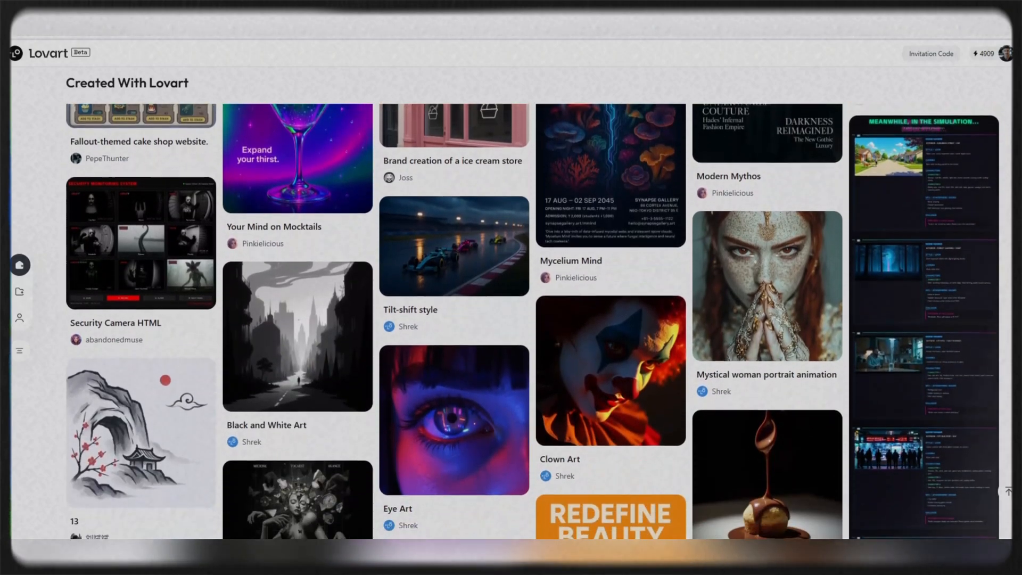
scroll("down", 3)
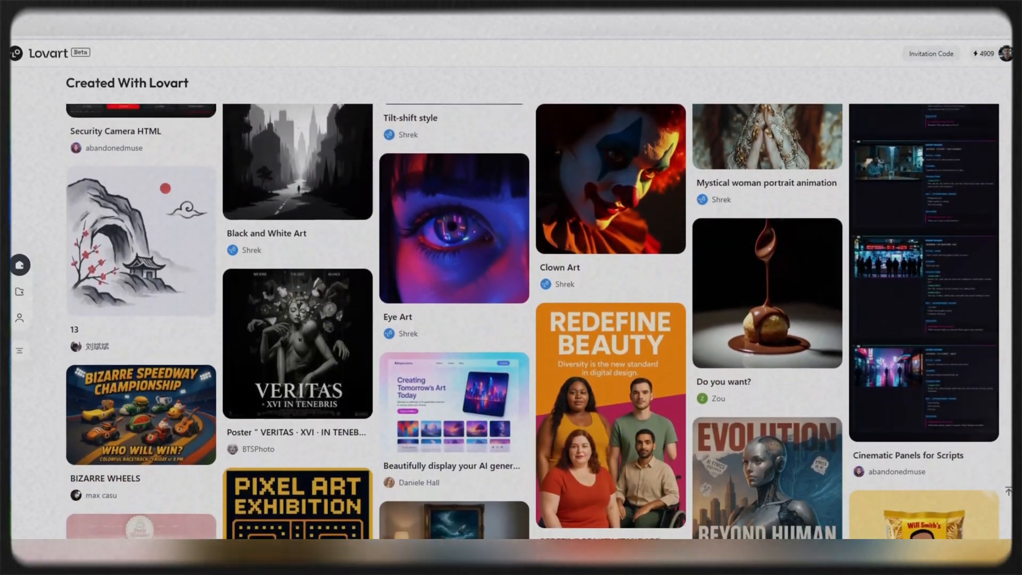
scroll("down", 3)
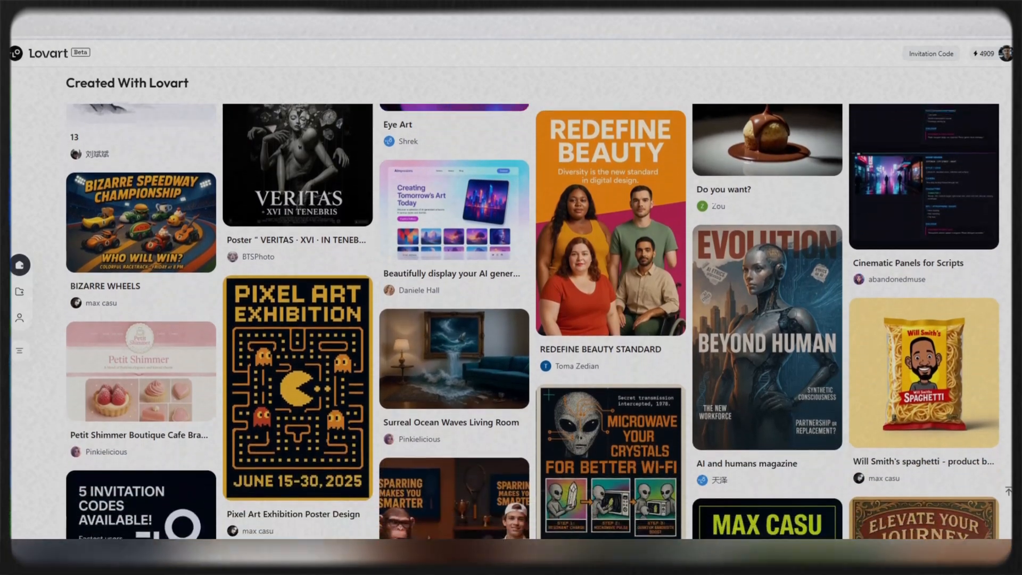
scroll("down", 3)
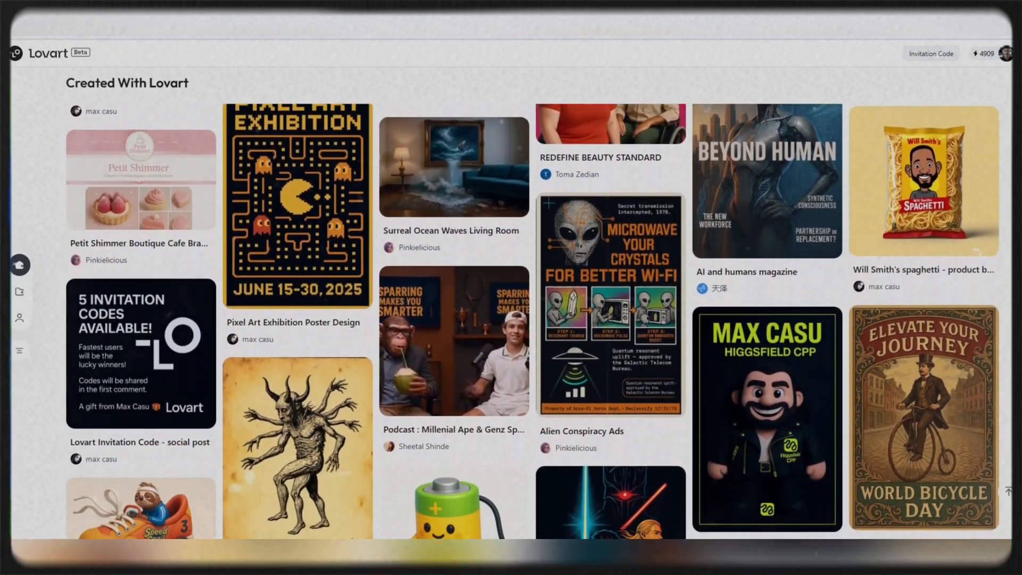
scroll("down", 3)
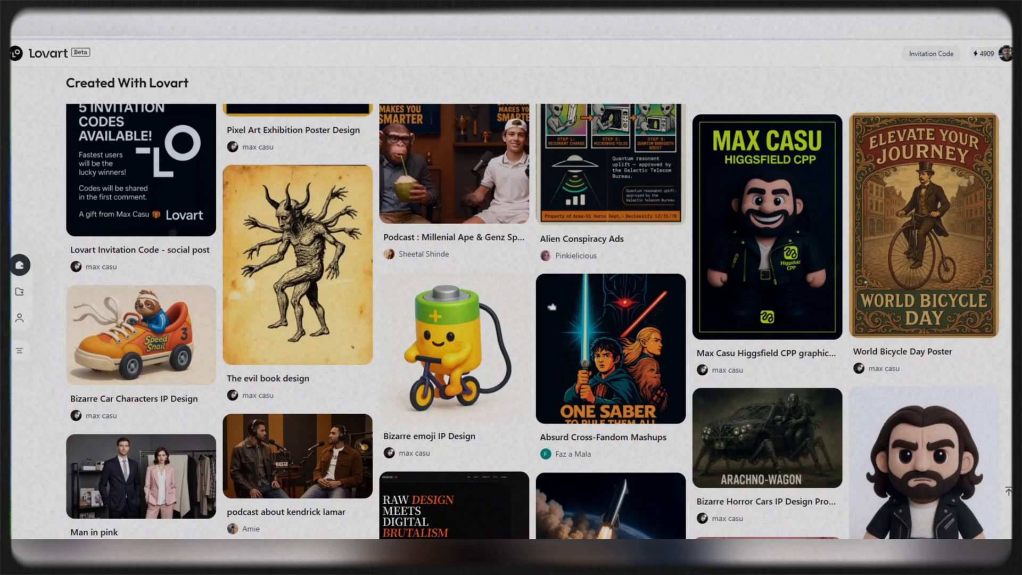
scroll("down", 3)
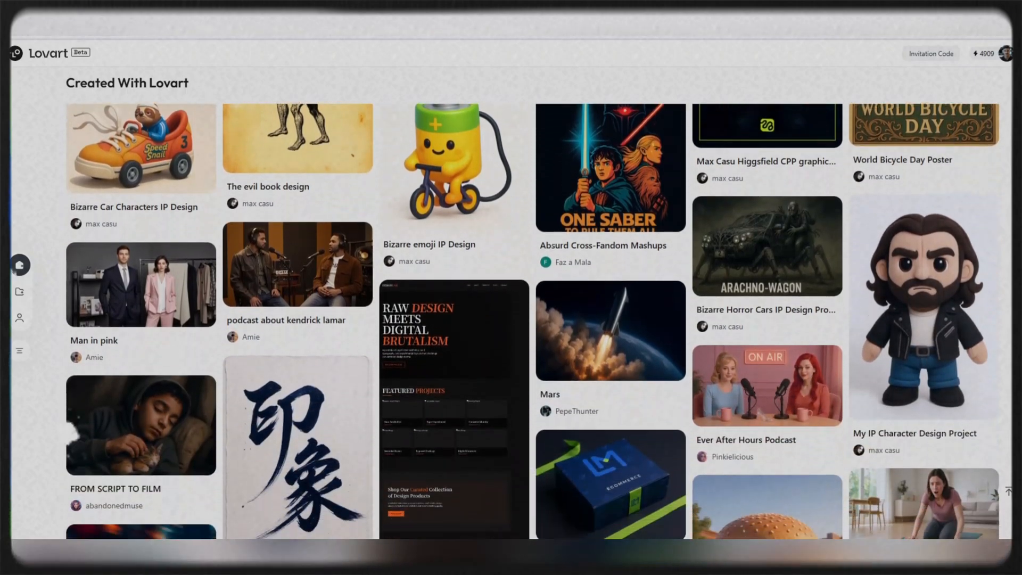
scroll("down", 3)
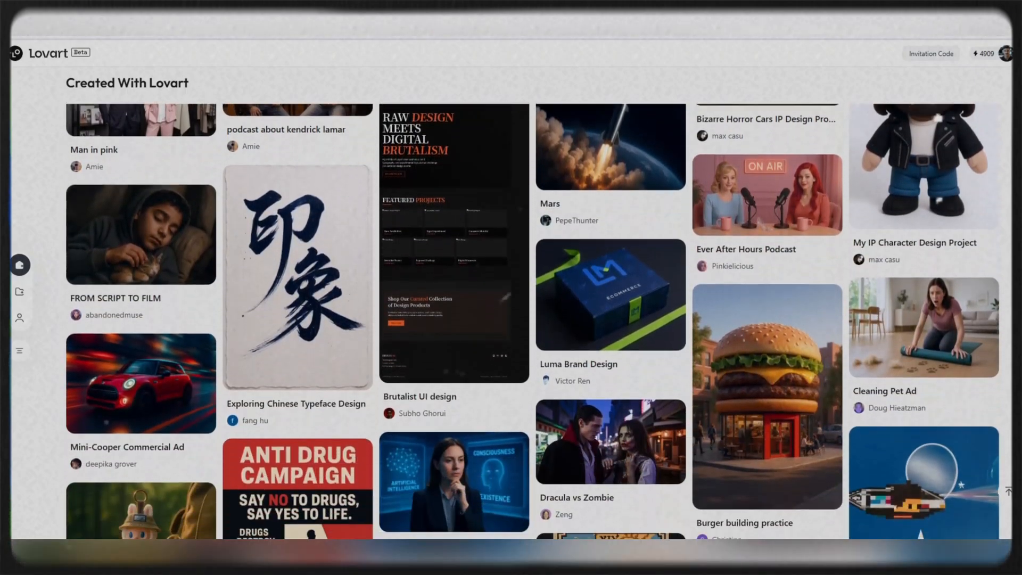
scroll("down", 3)
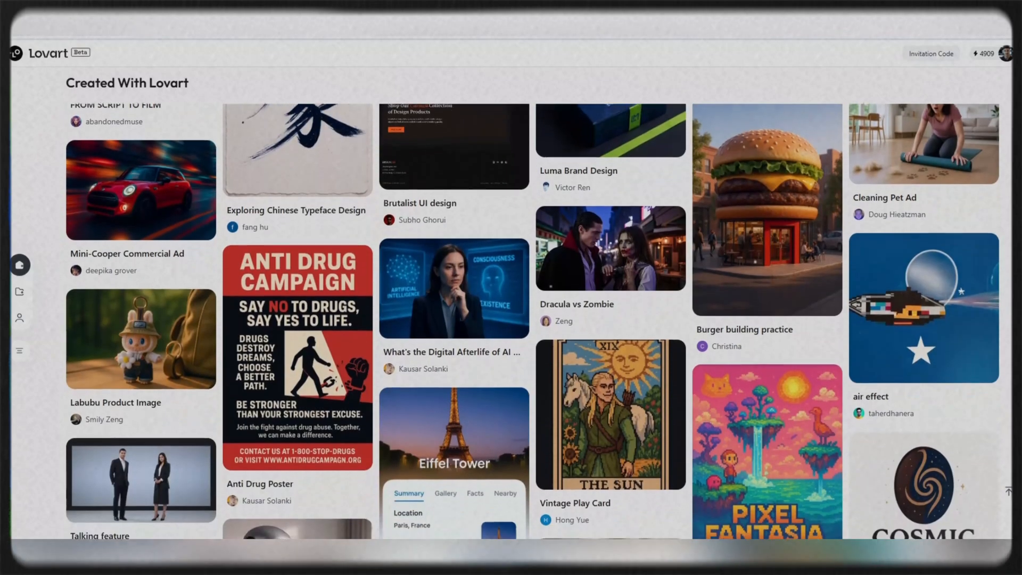
scroll("down", 3)
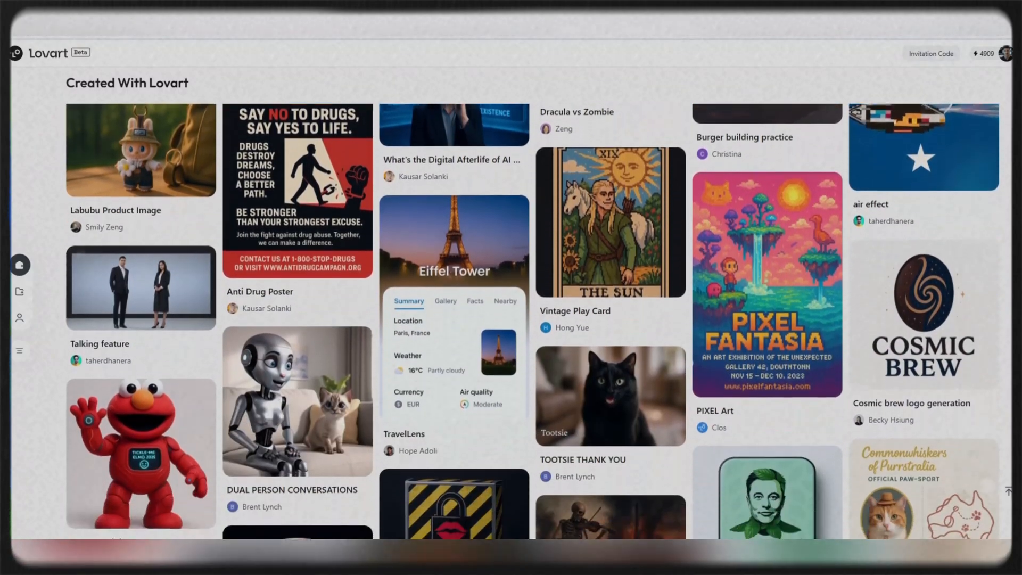
scroll("down", 3)
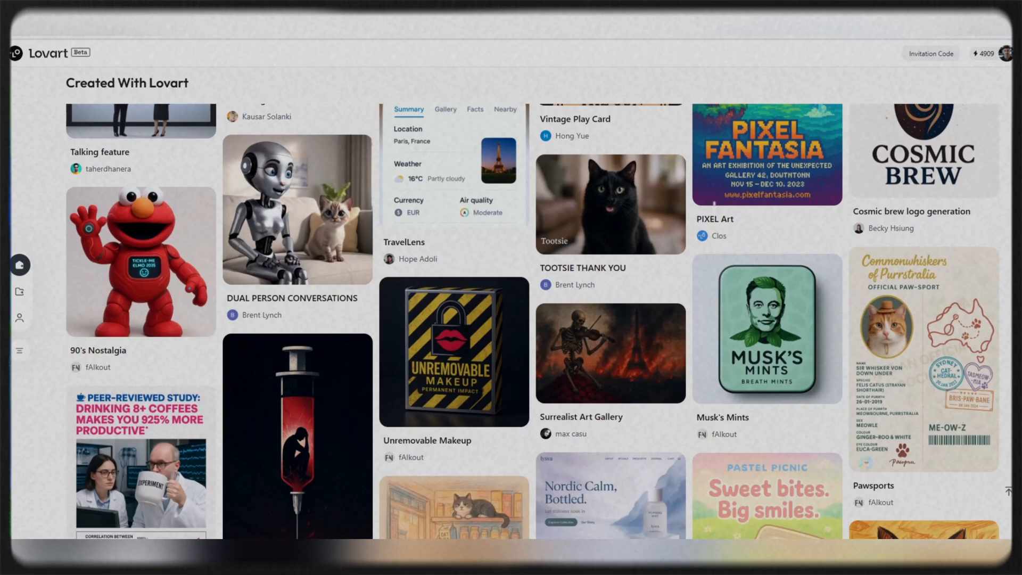
scroll("down", 3)
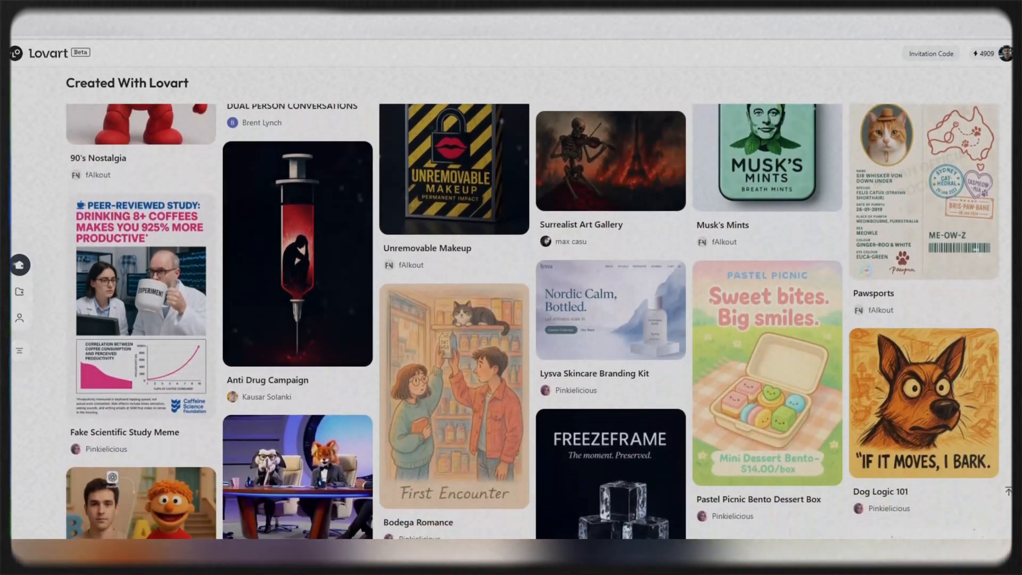
scroll("down", 3)
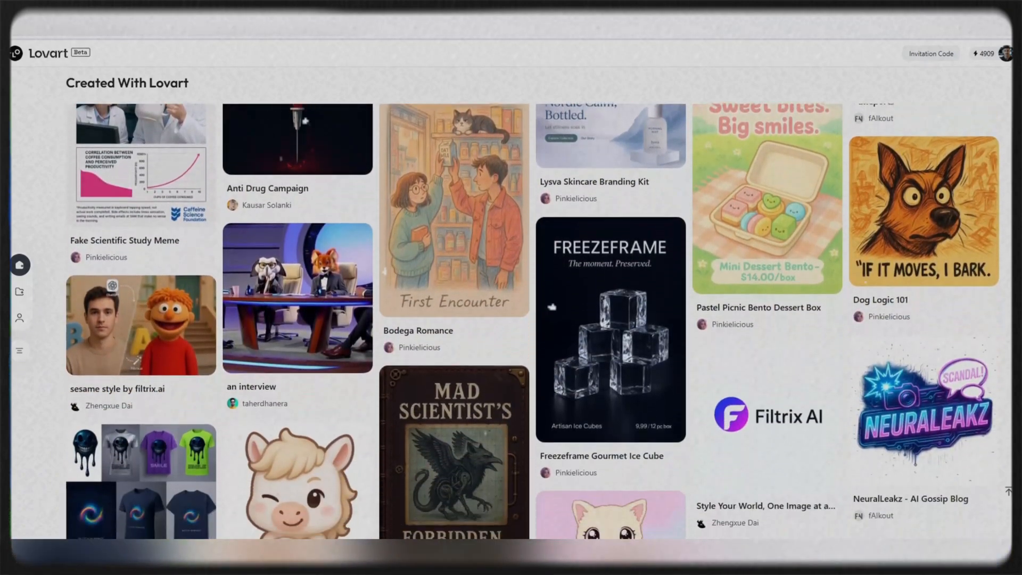
scroll("down", 3)
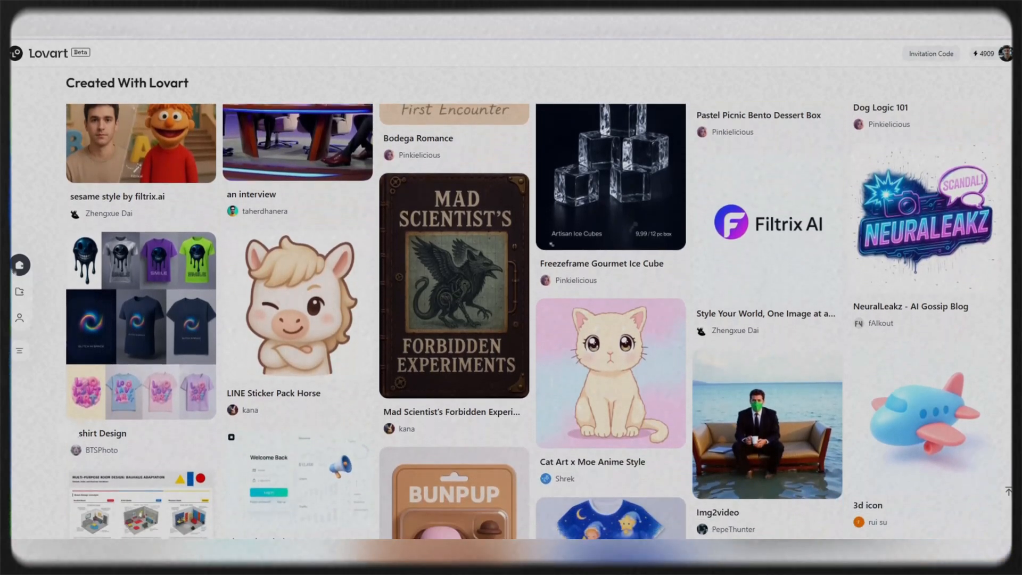
scroll("down", 3)
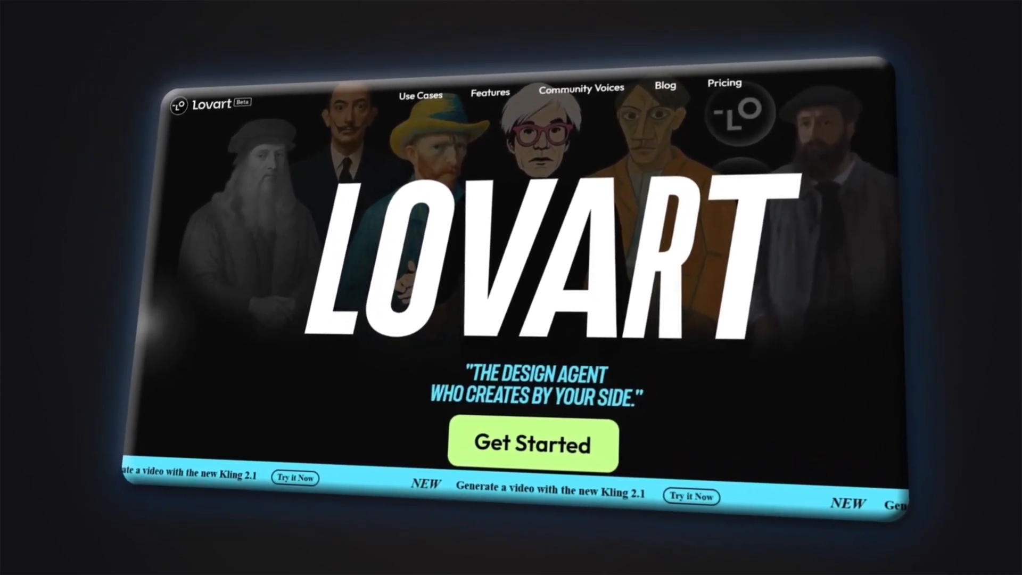
Step: Submit a request for a luxury candle brand called "Celestara" inspired by starlight rituals
left_click(535, 442)
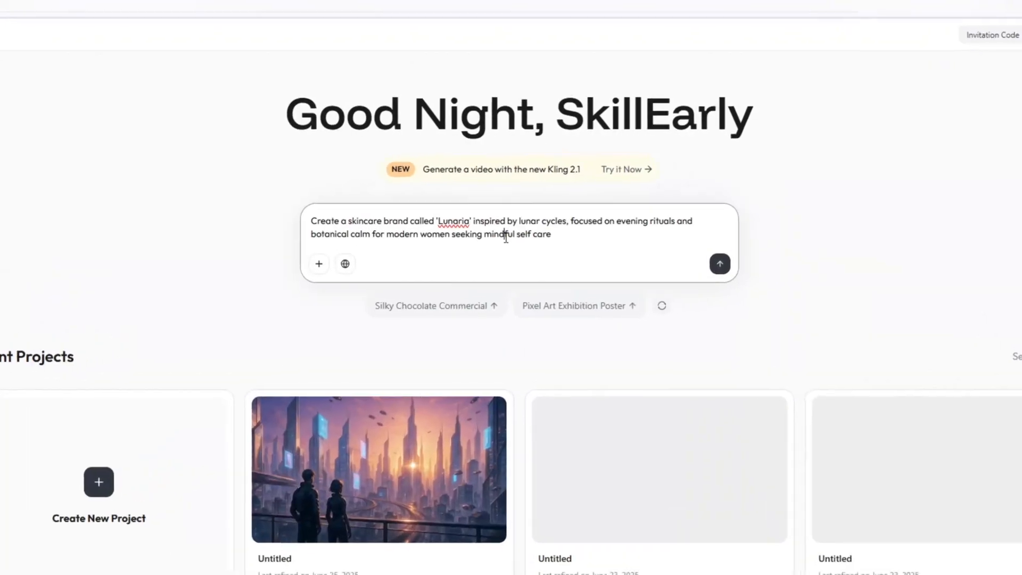
type("Create a luxury candle brand called \"Celestara,\" inspired by starlight rituals and ancient astrology, offering hand-poured soy candles infused with lunar crystals and dreamlike aromas for modern souls seeking serenity and cosmic alignment.")
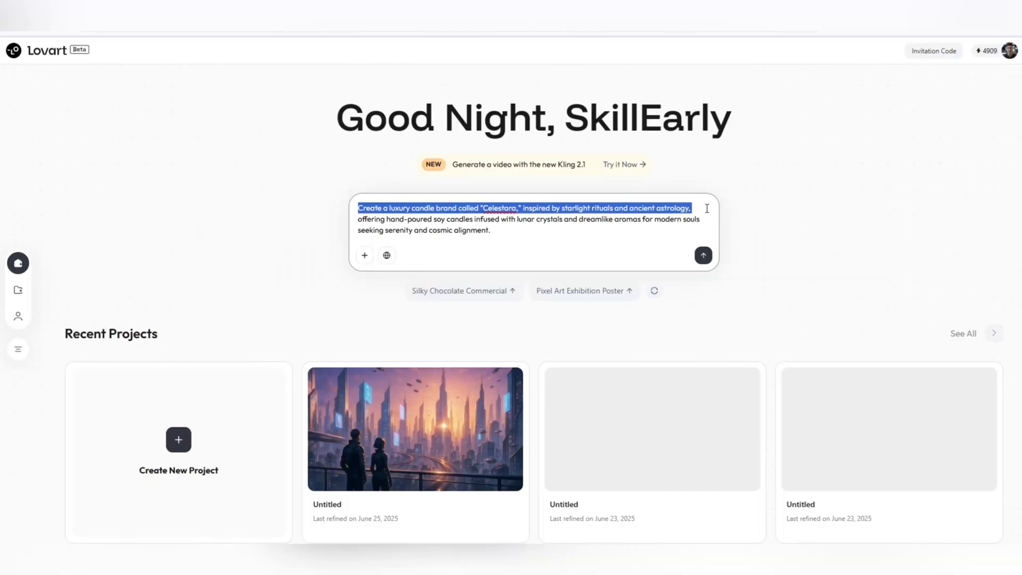
left_click_drag(690, 208, 490, 219)
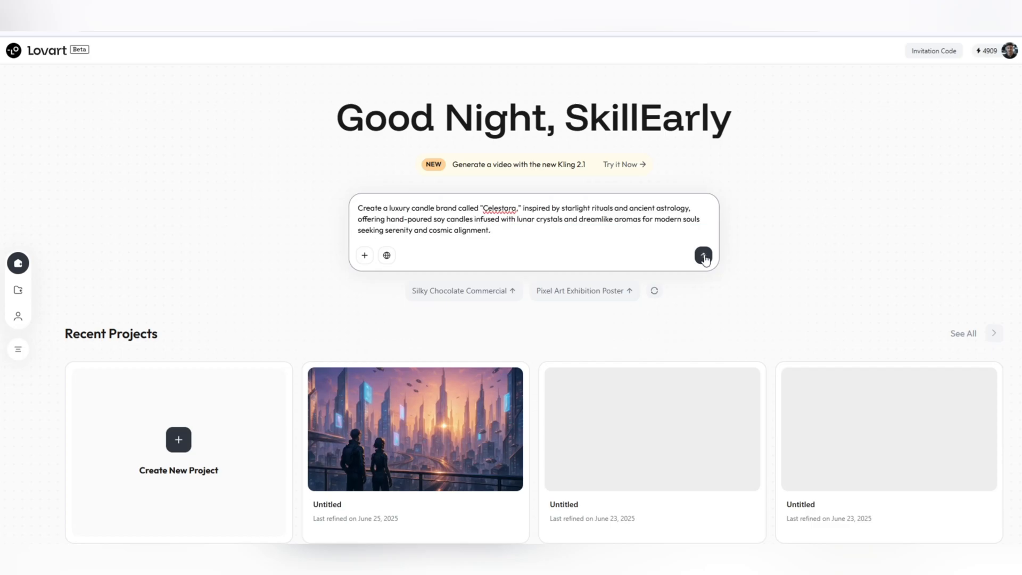
left_click(704, 255)
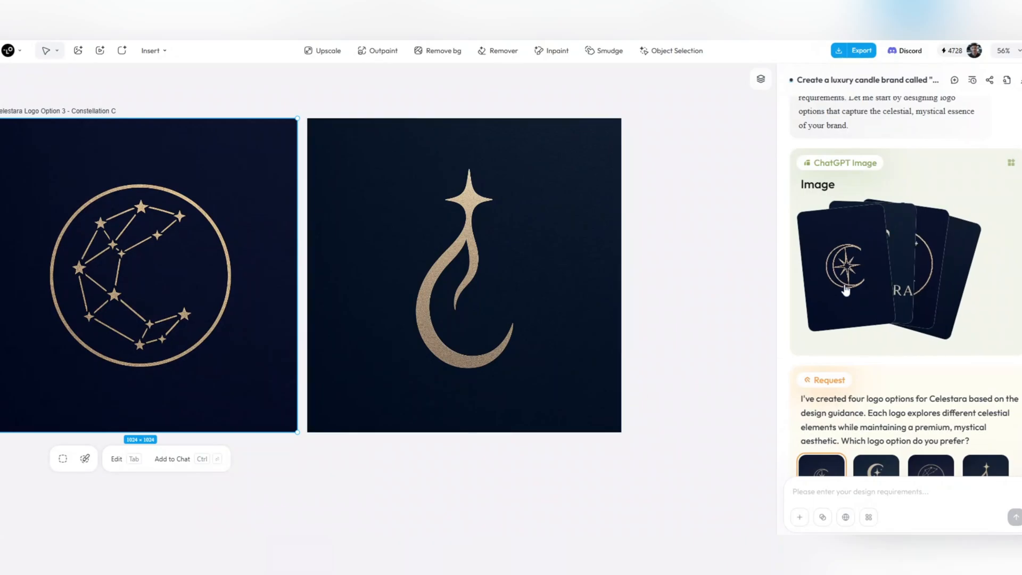
Step: Choose the first Celestara logo option and dismiss its enlarged preview
left_click(845, 277)
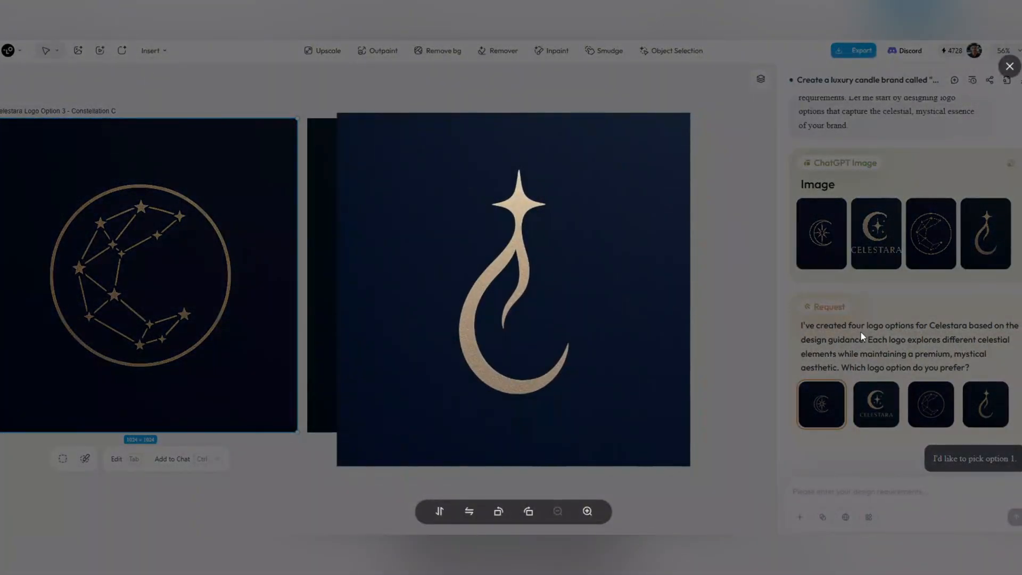
left_click(973, 458)
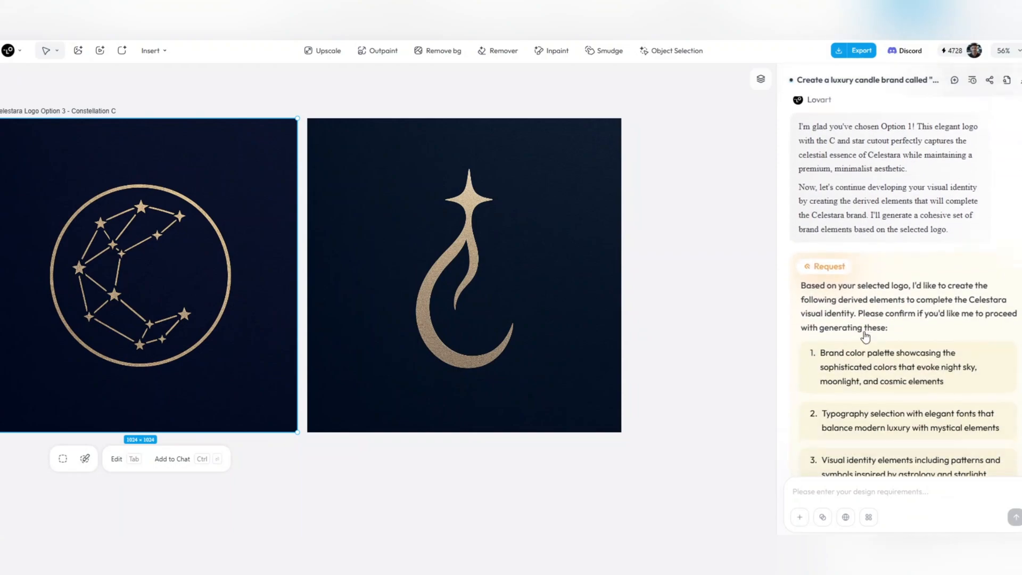
scroll("down", 3)
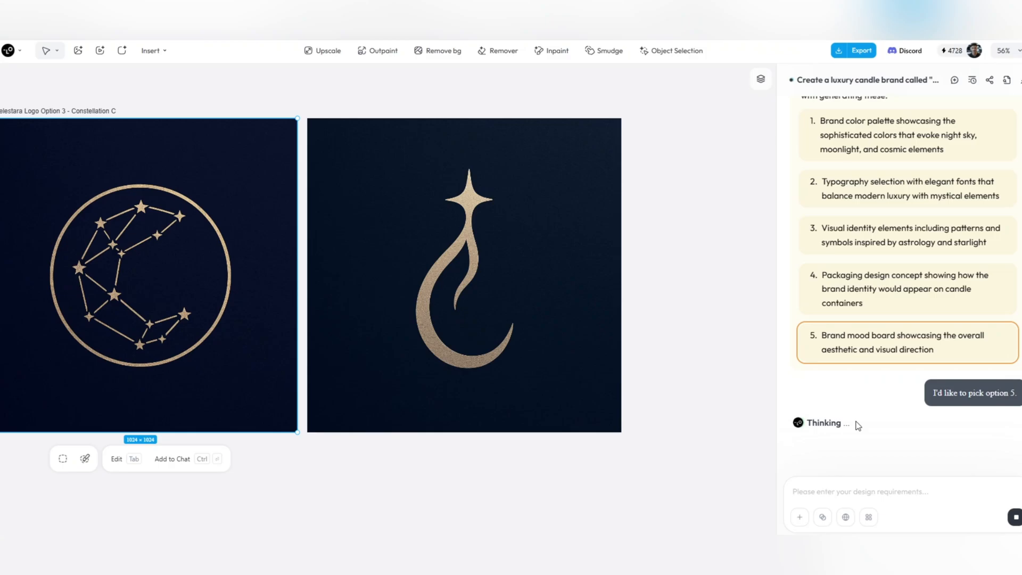
mouse_move(315, 486)
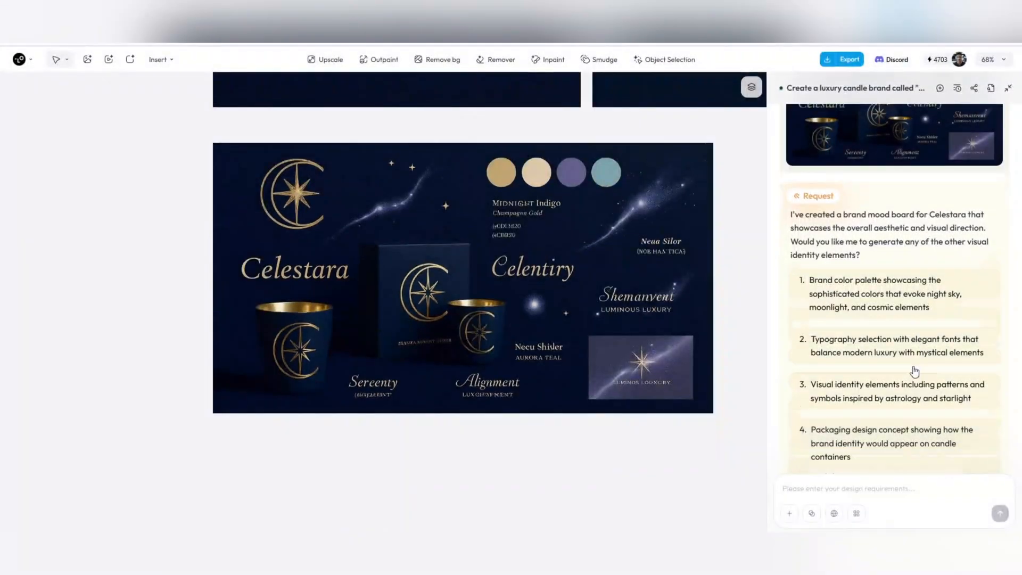
Step: Open the community project pairing six bird species with matching models
left_click(895, 345)
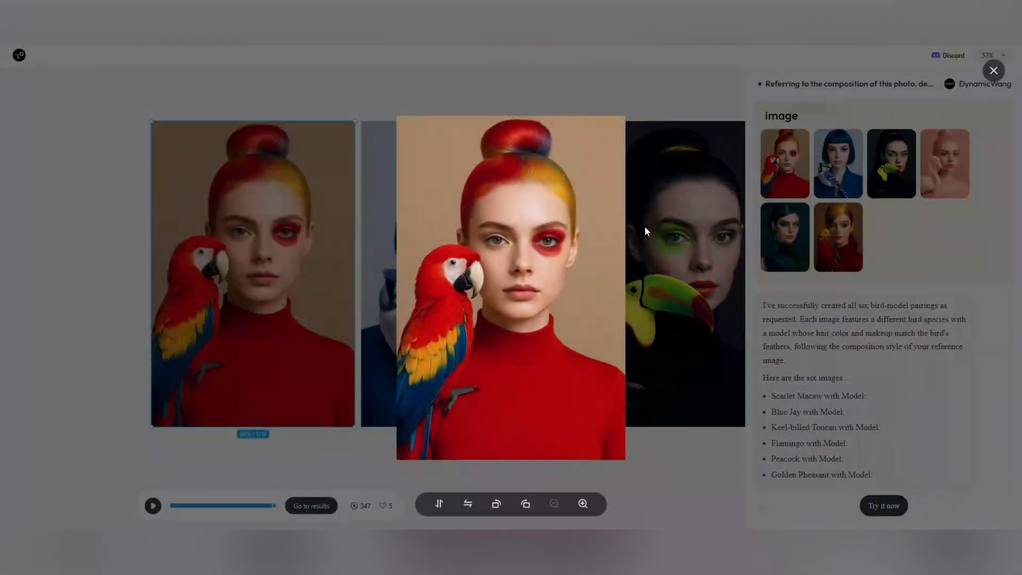
Step: View the toucan image enlarged, then move on to the Aurelia beauty brand project
left_click(838, 164)
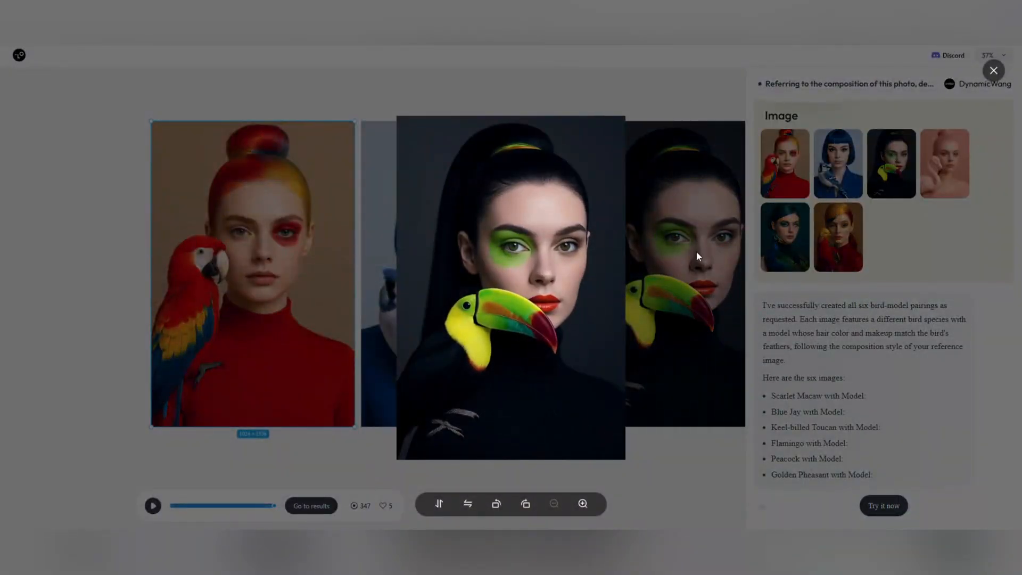
left_click(994, 71)
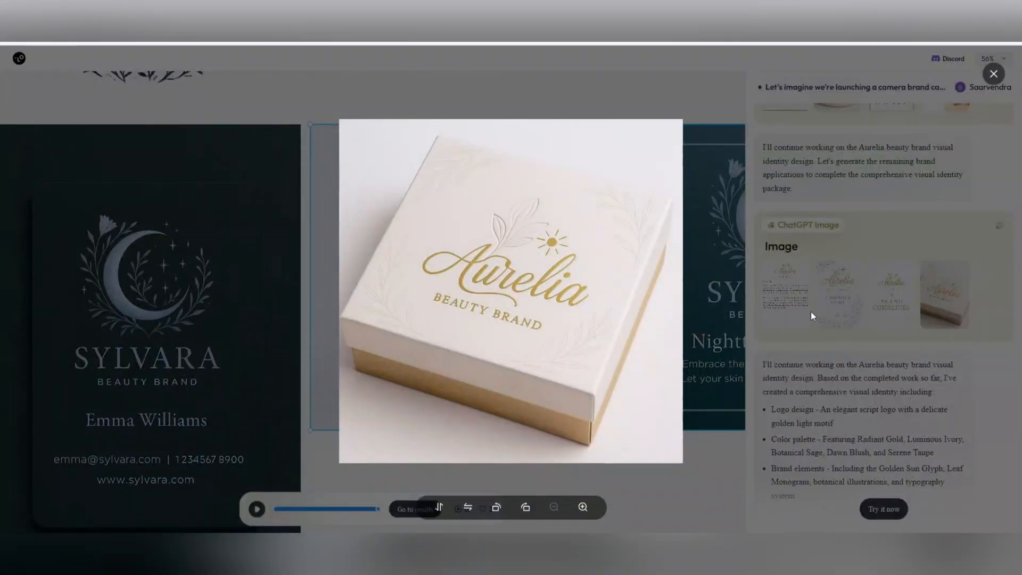
Step: Return home and submit the lemon-lime soda advertisement request as a new project
left_click(993, 74)
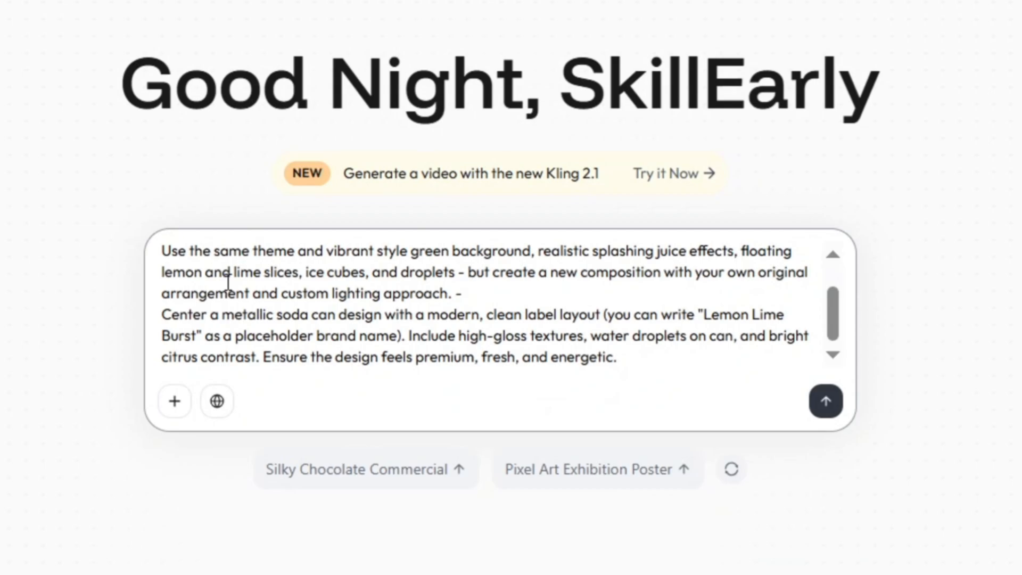
left_click(825, 400)
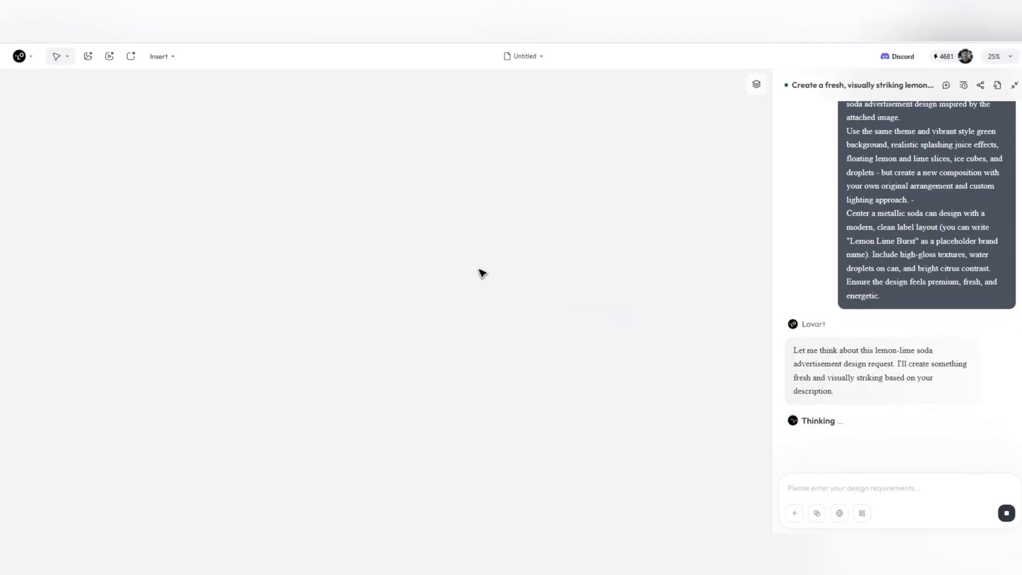